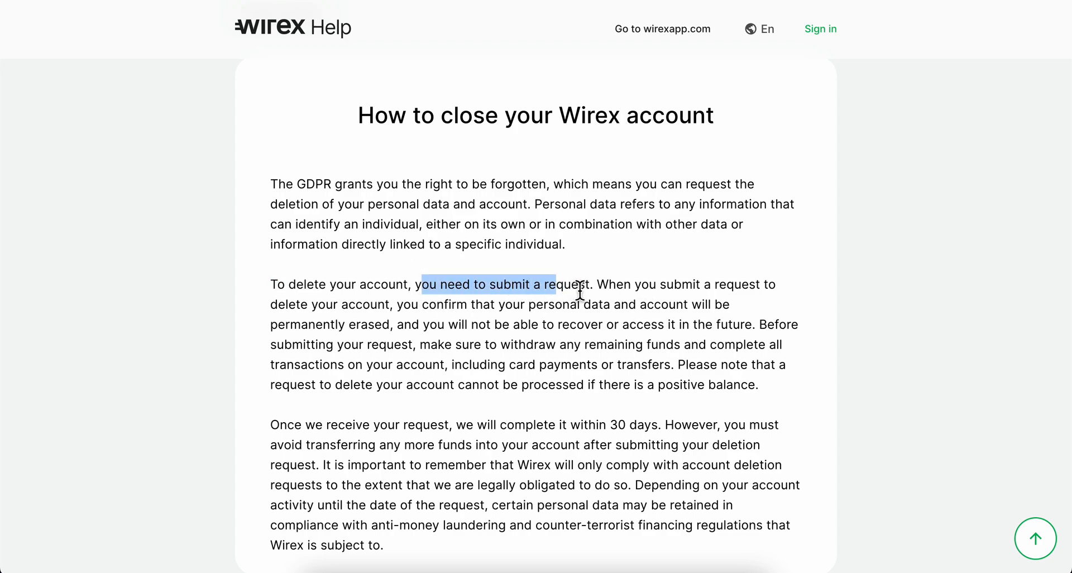
mouse_move(696, 293)
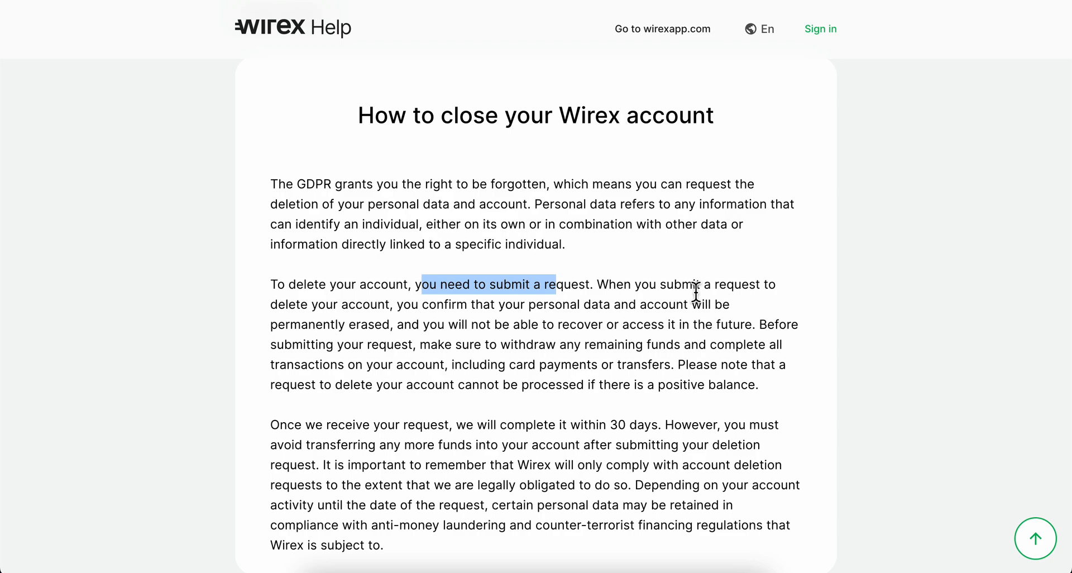
Step: Return from the account-closure article to the Wirex Help home page via the logo
left_click(280, 28)
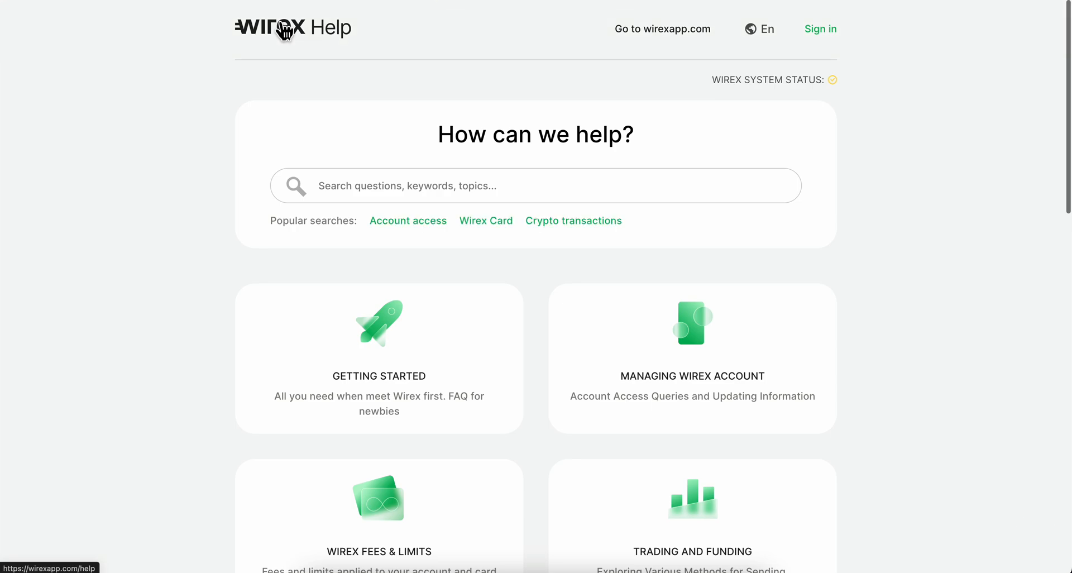
Step: Scroll down to the request topic tiles and choose General
scroll("down", 3)
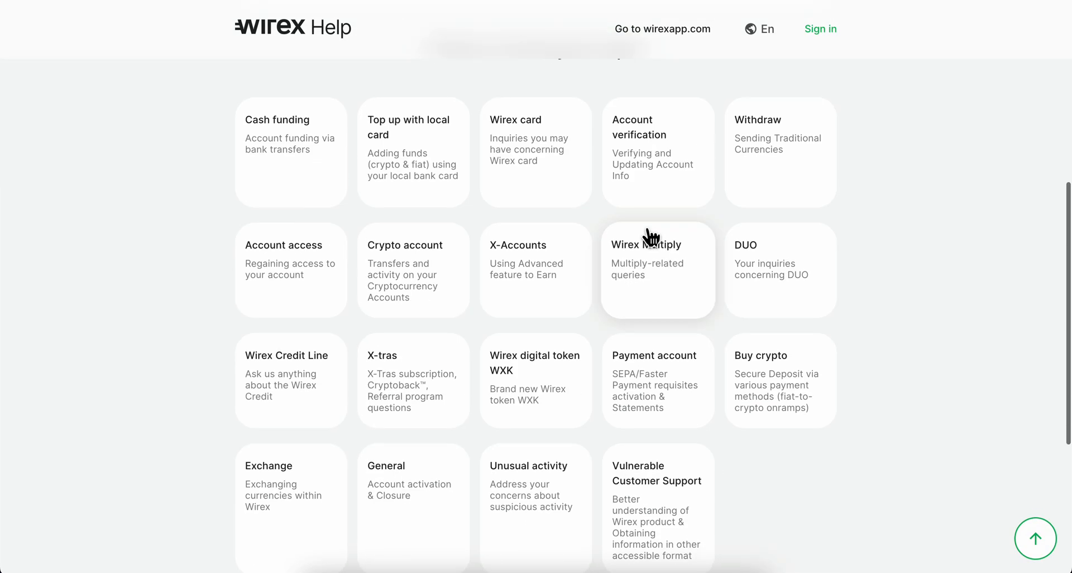
scroll("down", 3)
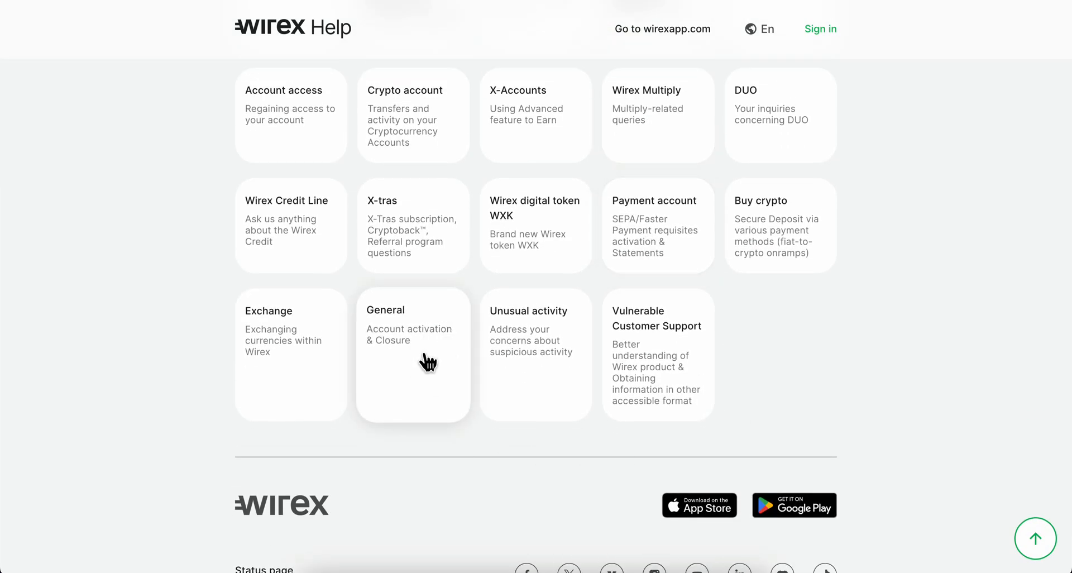
left_click(413, 354)
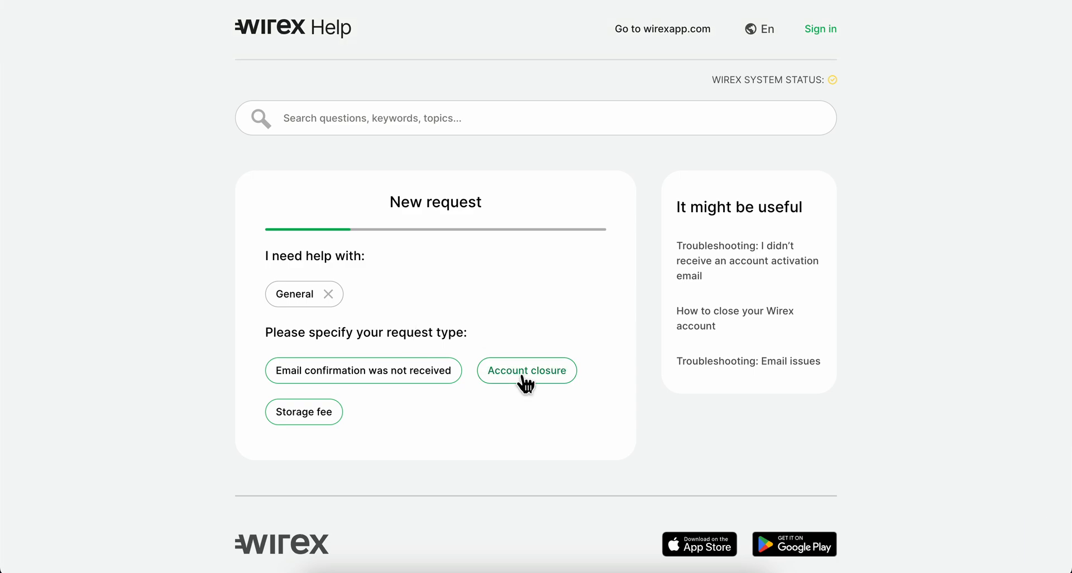
Step: Select Account closure, Close Wirex account, and 'I'm not satisfied with Customer Support' as the reason
left_click(526, 370)
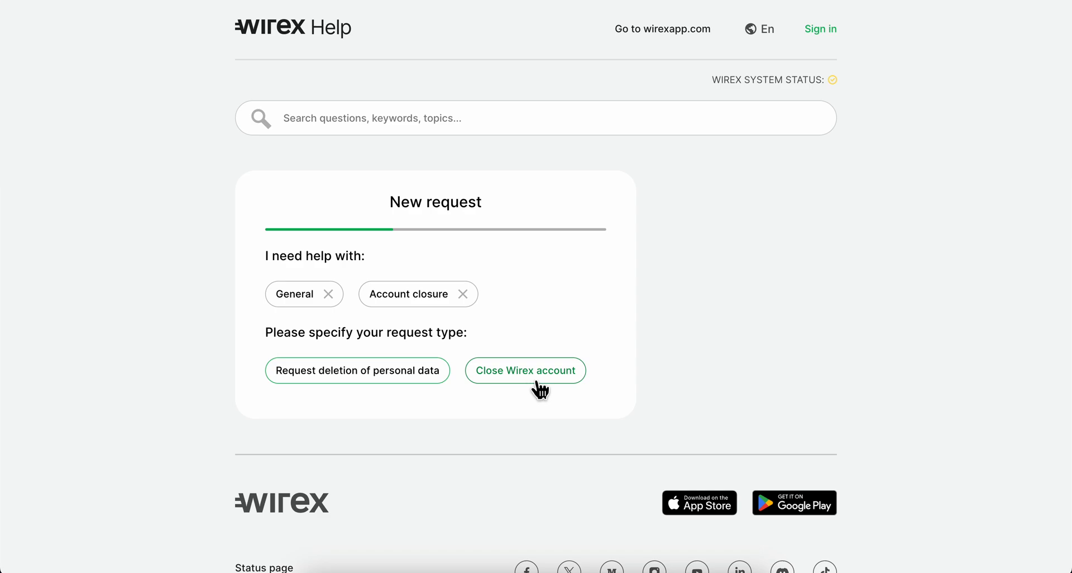
left_click(524, 369)
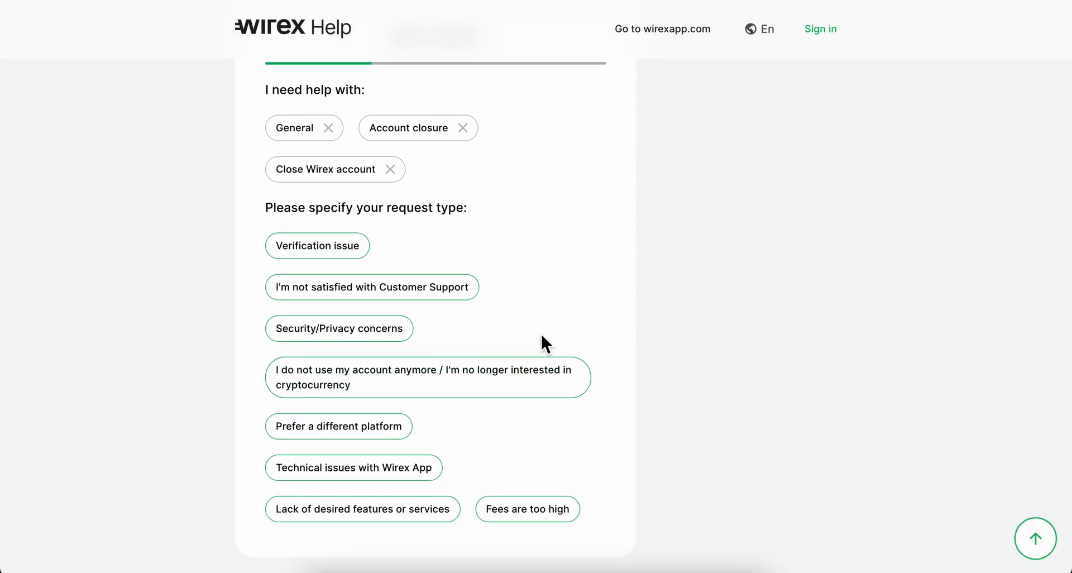
scroll("down", 3)
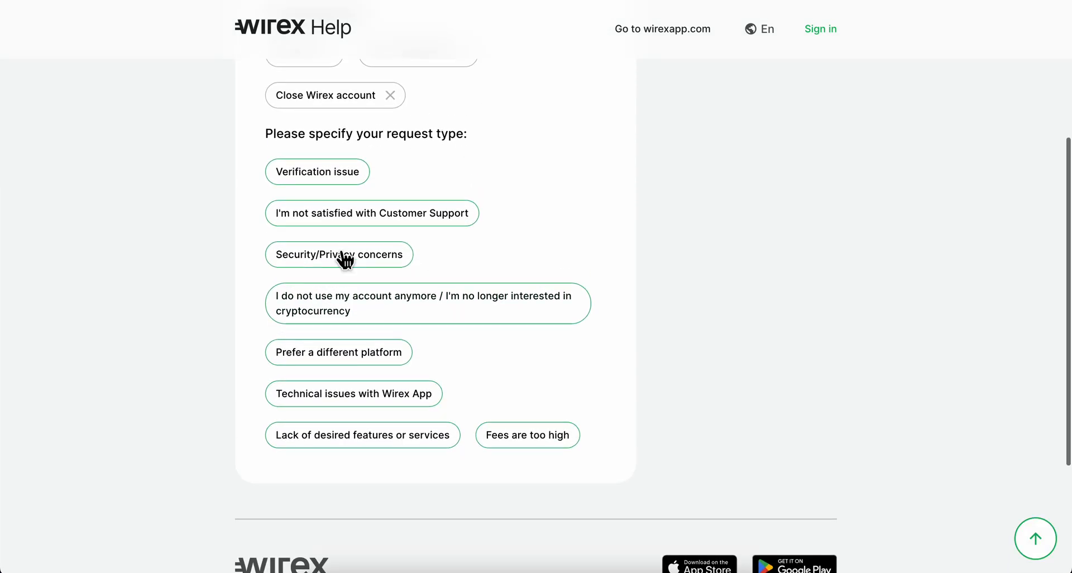
left_click(372, 212)
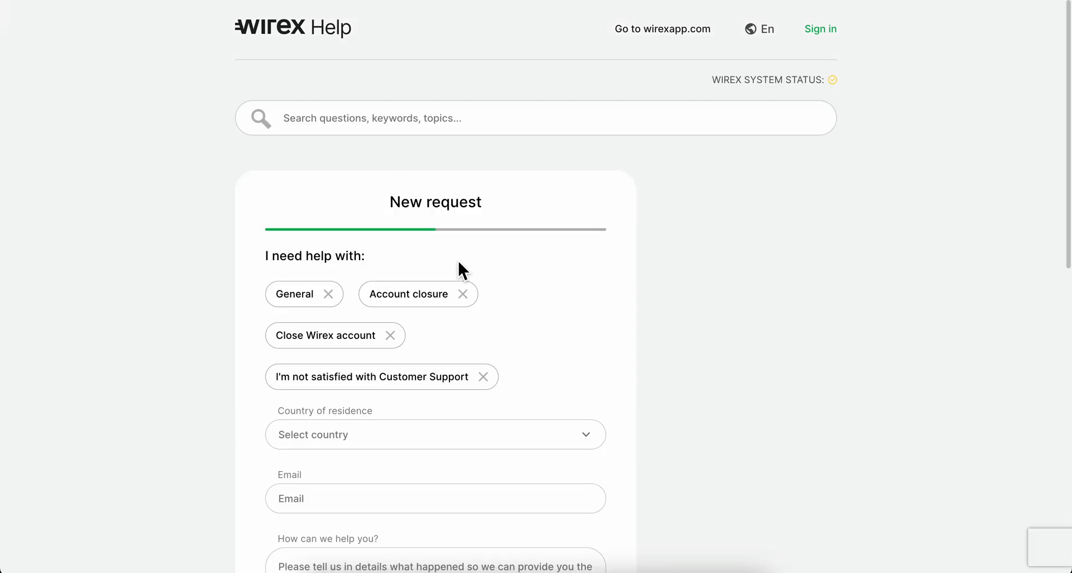
scroll("down", 3)
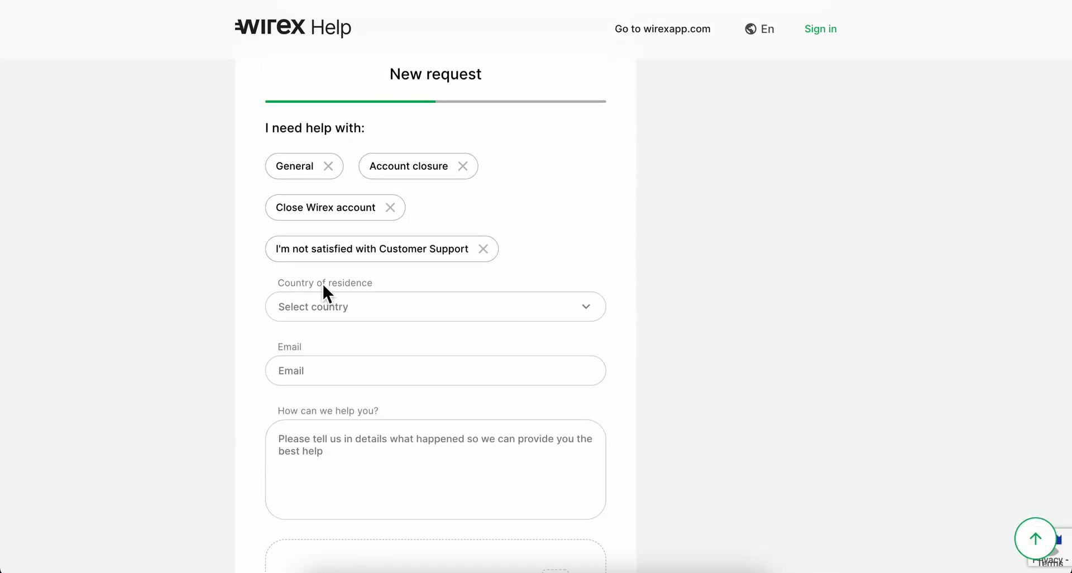
scroll("down", 3)
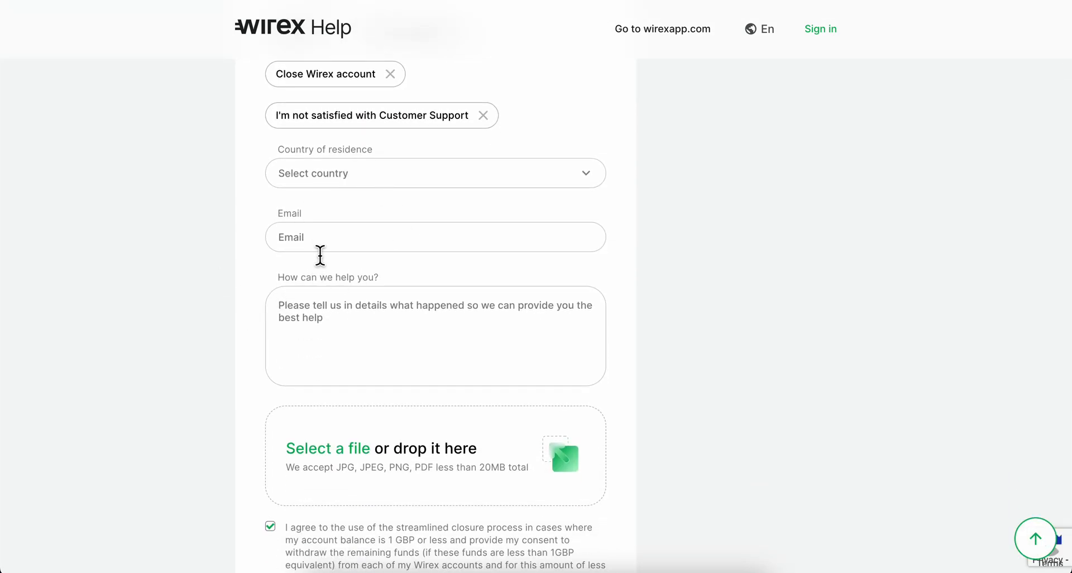
left_click(435, 236)
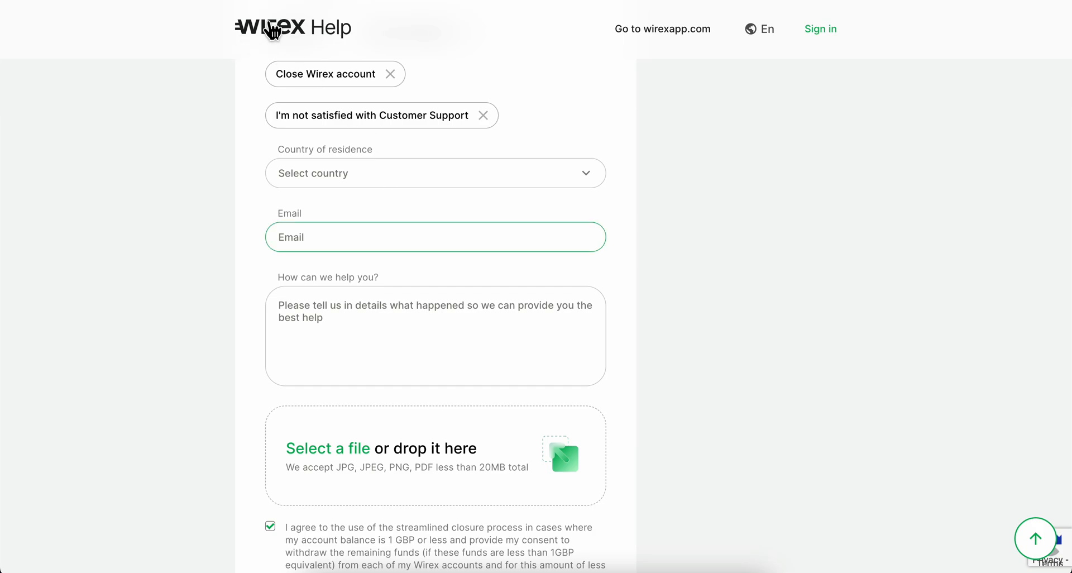
scroll("down", 3)
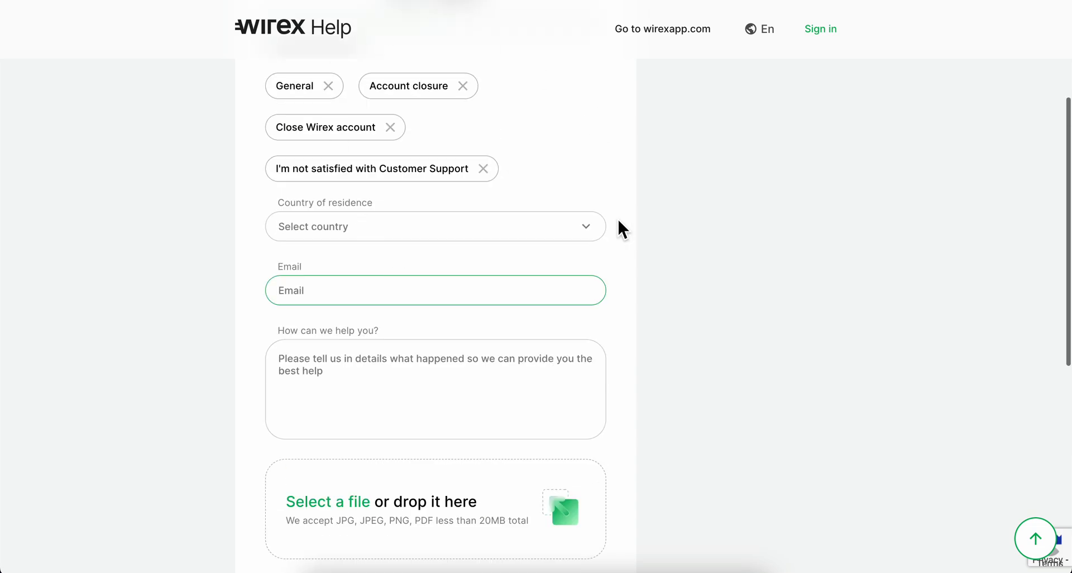
mouse_move(388, 243)
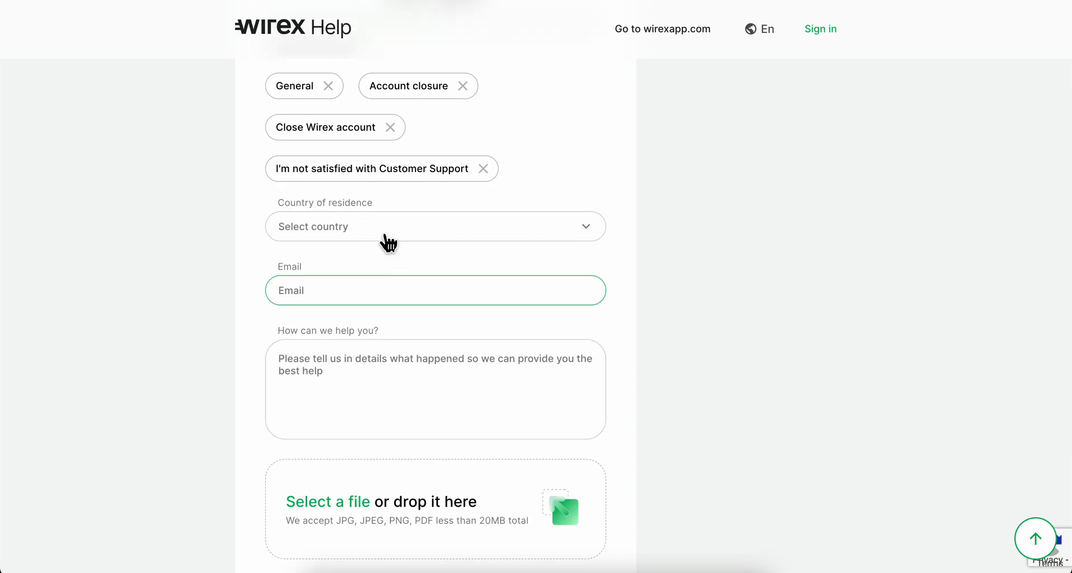
mouse_move(702, 232)
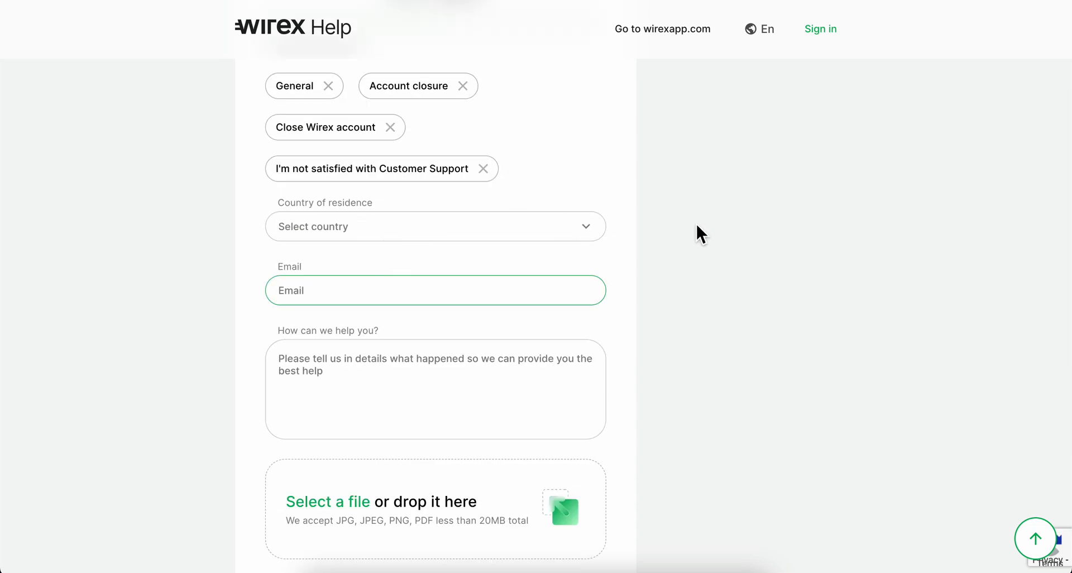